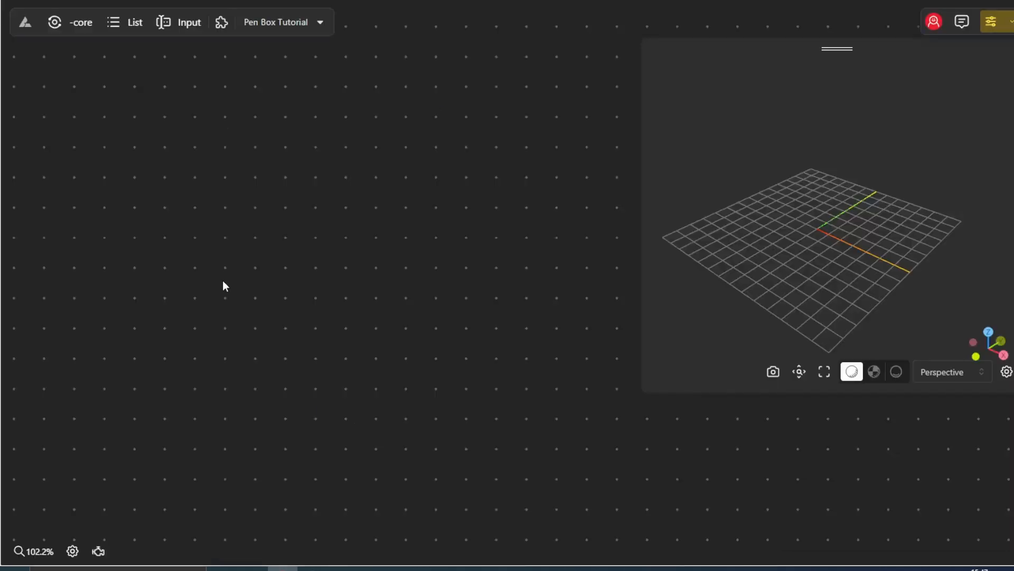
# Add Width, Length and Height range sliders, with Height starting at 40
pyautogui.doubleClick(231, 272)
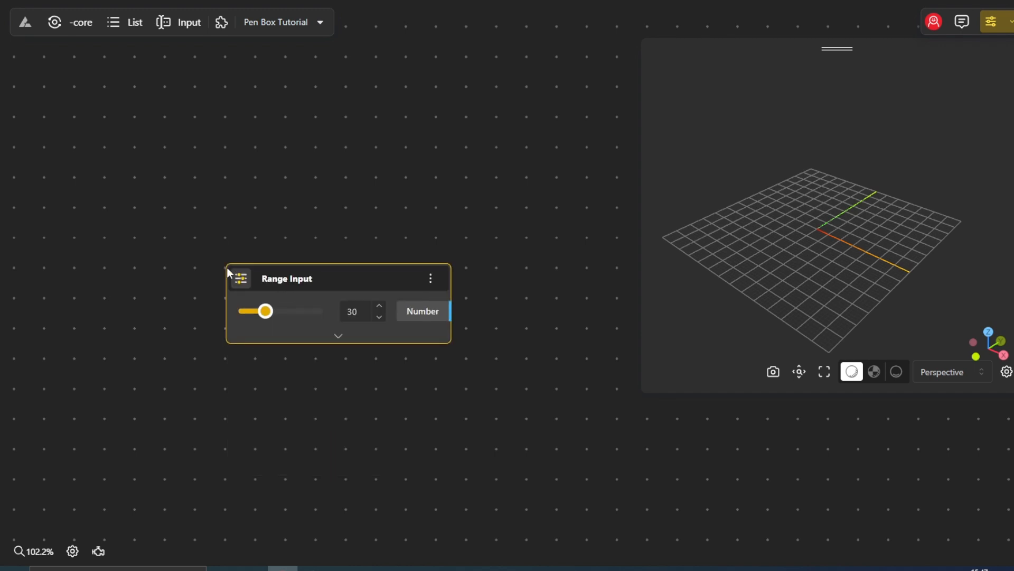
pyautogui.click(337, 336)
pyautogui.write('60')
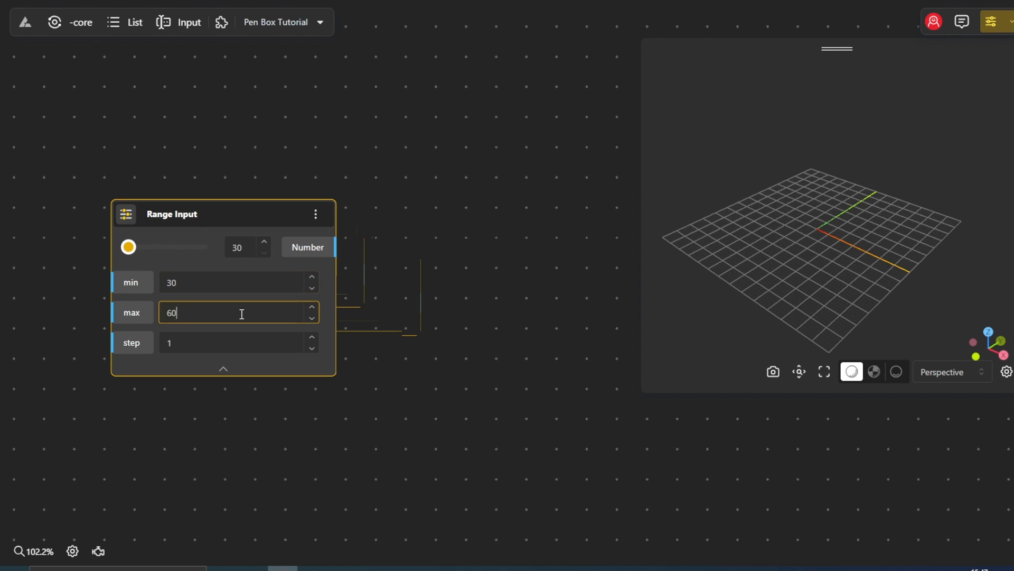
pyautogui.click(222, 368)
pyautogui.write('40')
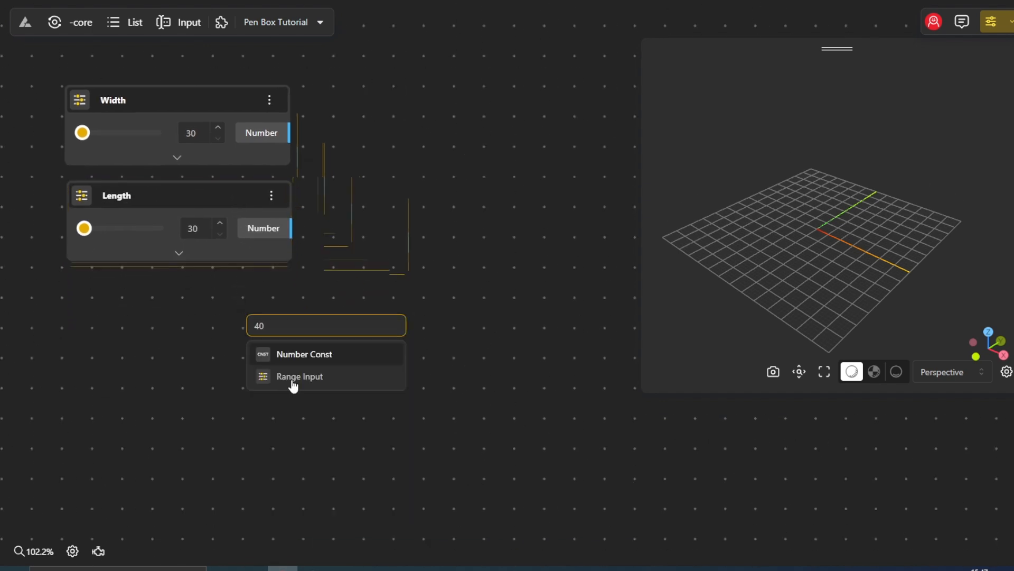
pyautogui.click(299, 375)
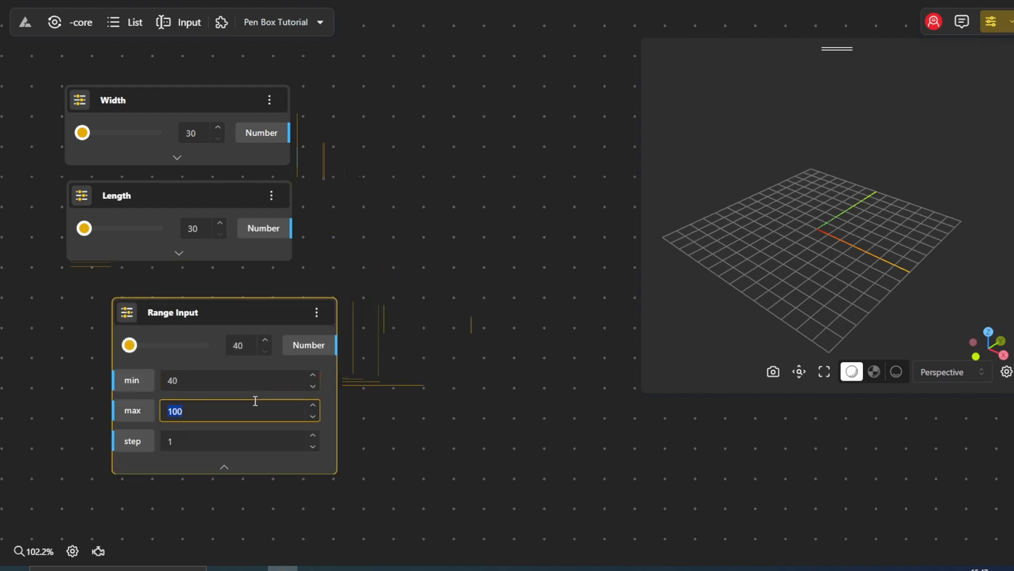
pyautogui.click(224, 467)
pyautogui.write('Height')
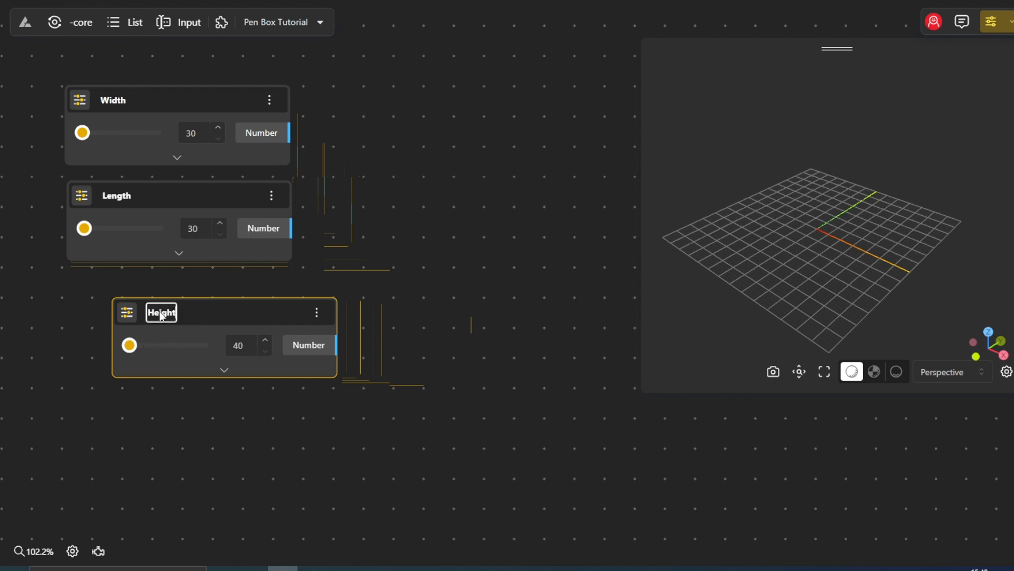
# Add a Box node driven by the Width, Length and Height sliders
pyautogui.scroll(-3)
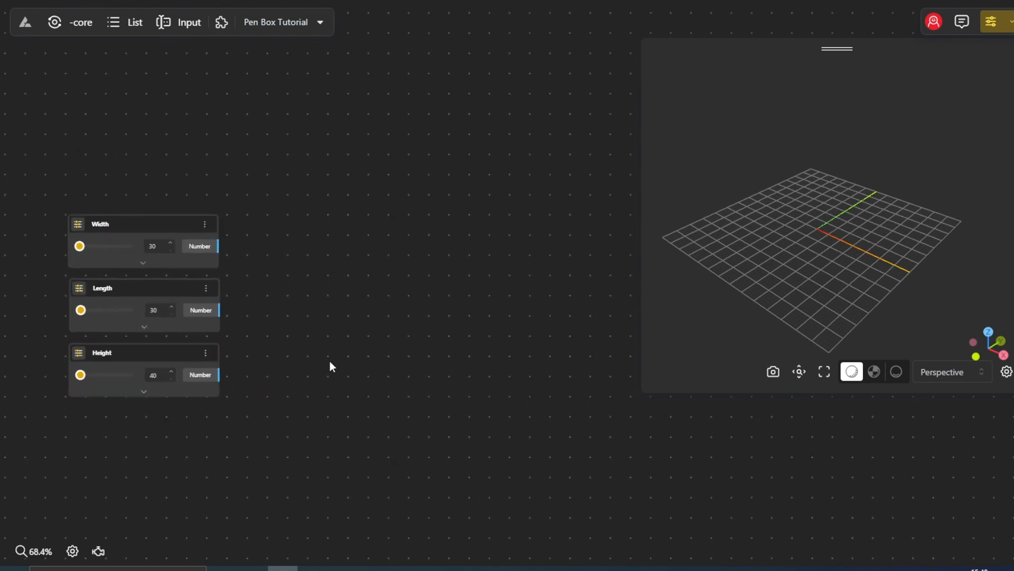
pyautogui.write('box')
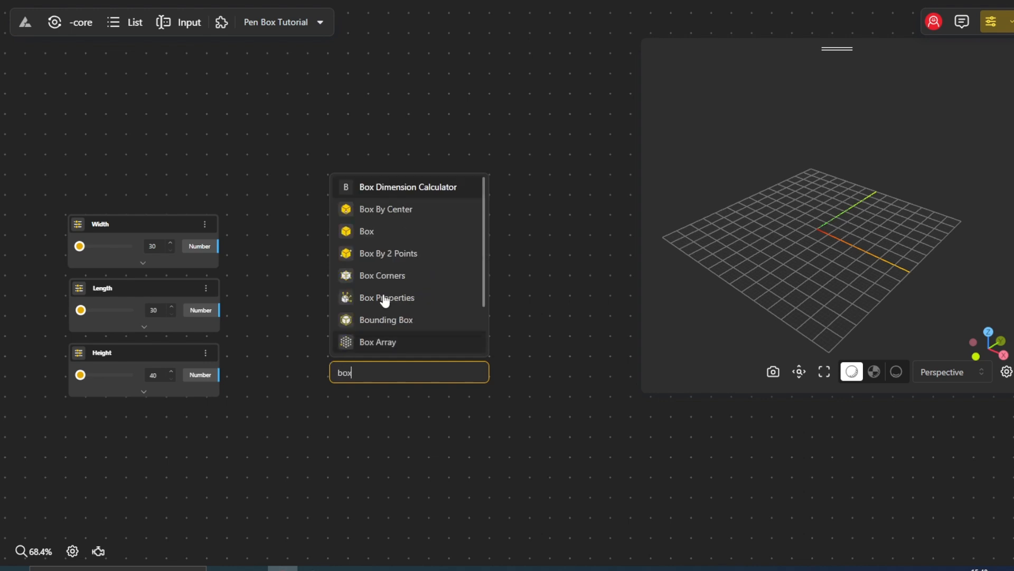
pyautogui.click(366, 230)
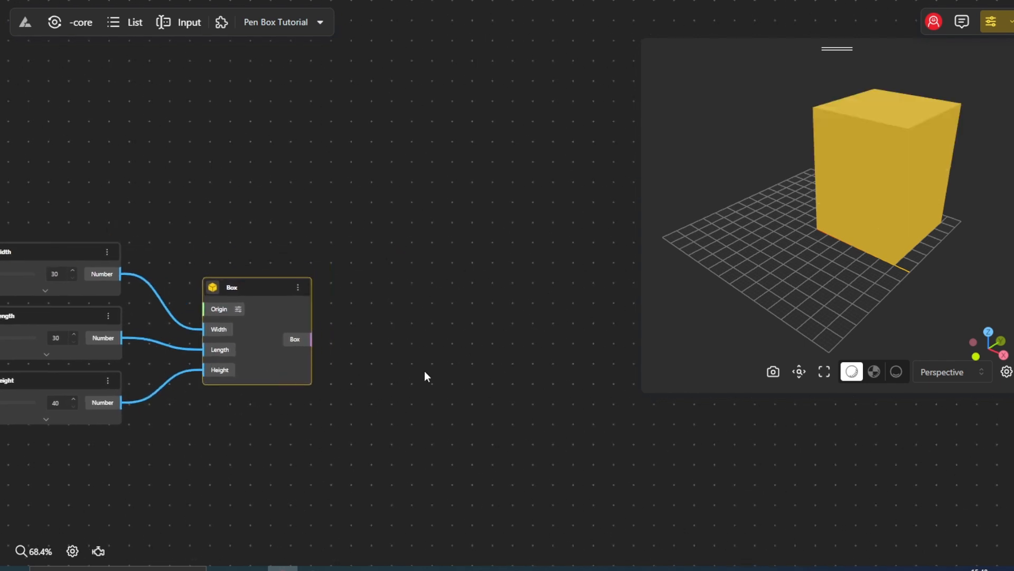
# Extract the box's edges with Solid Edges and hide the solid box preview
pyautogui.write('solid')
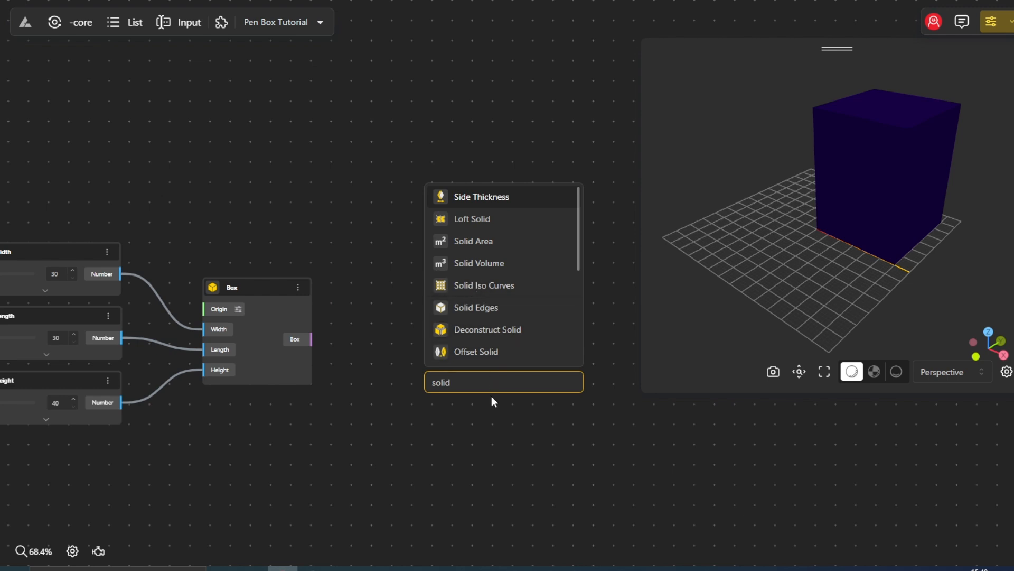
pyautogui.write('ed')
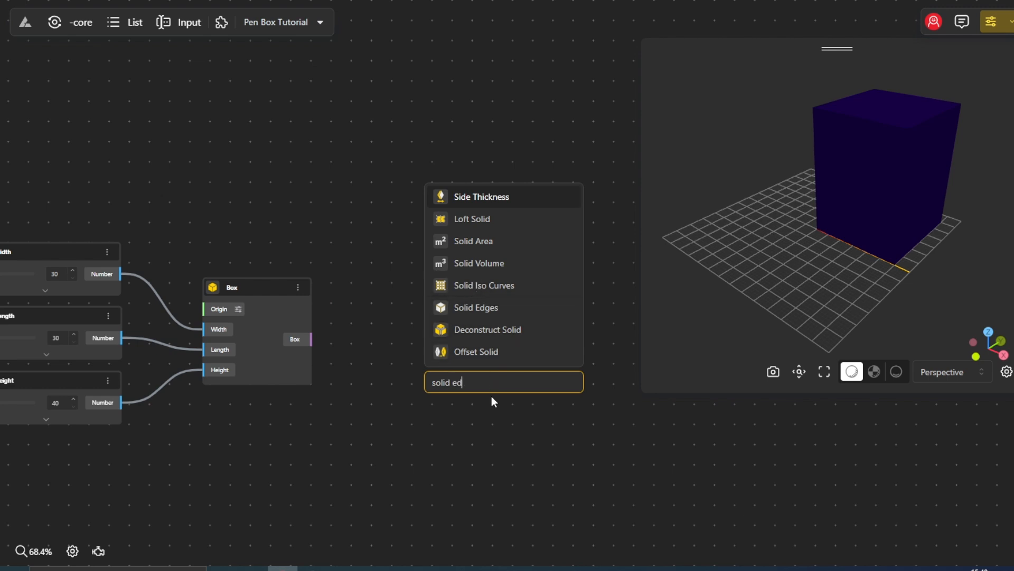
pyautogui.click(475, 307)
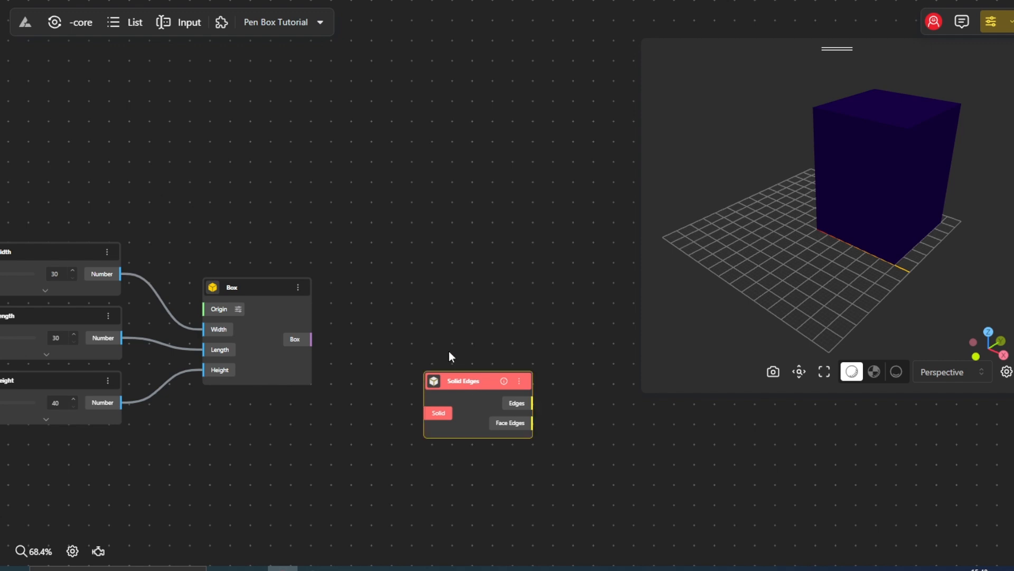
pyautogui.rightClick(255, 287)
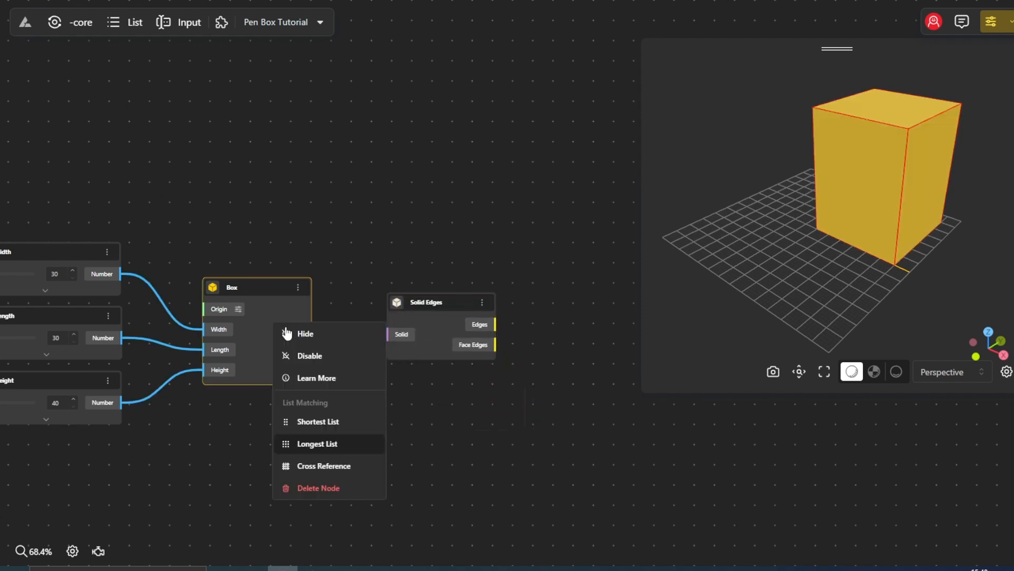
pyautogui.click(305, 334)
pyautogui.write('list')
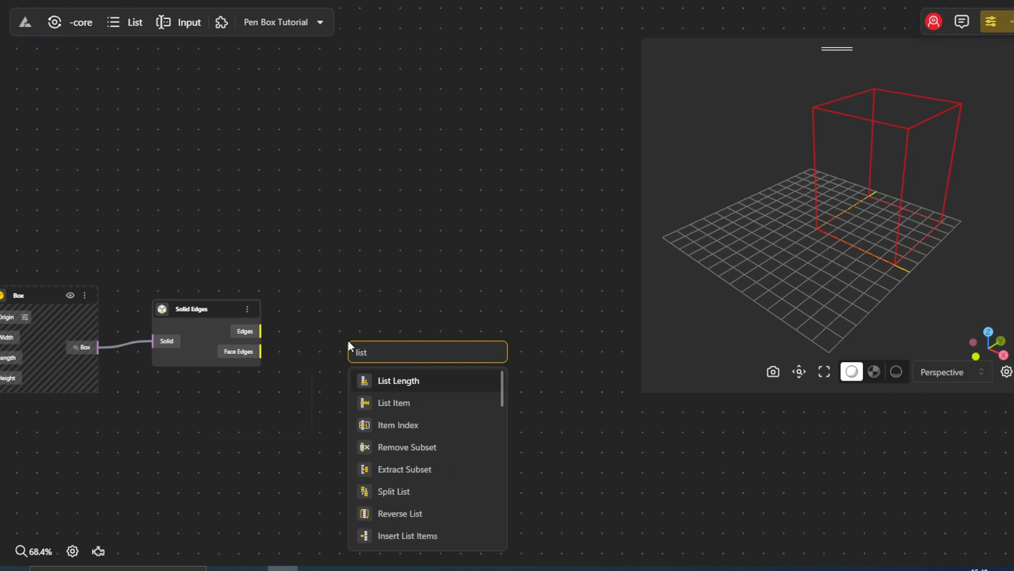
# Feed Face Edges into List Item nodes picking indices 0, 1, 2 and 3
pyautogui.click(393, 401)
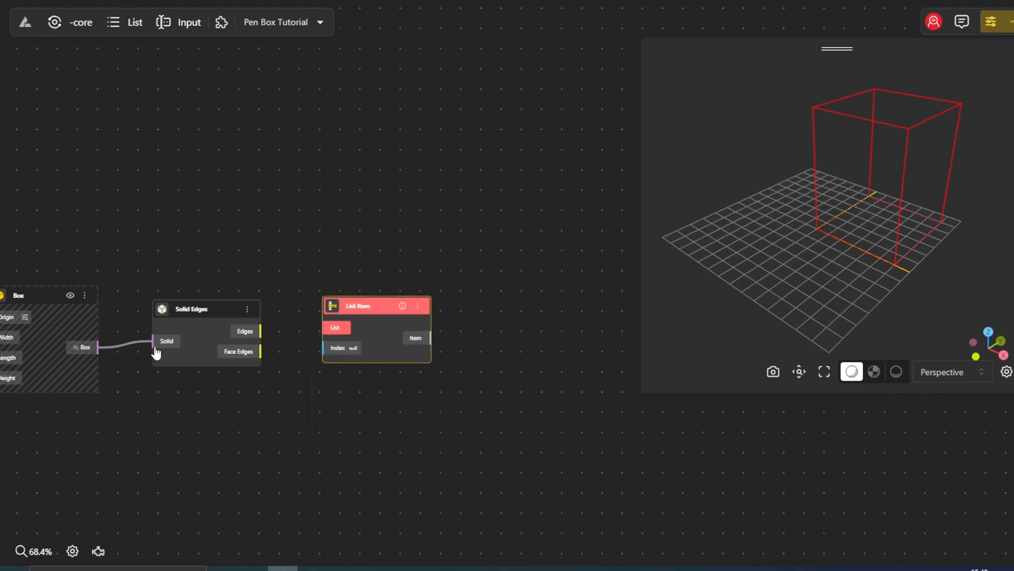
pyautogui.moveTo(357, 306); pyautogui.dragTo(363, 184)
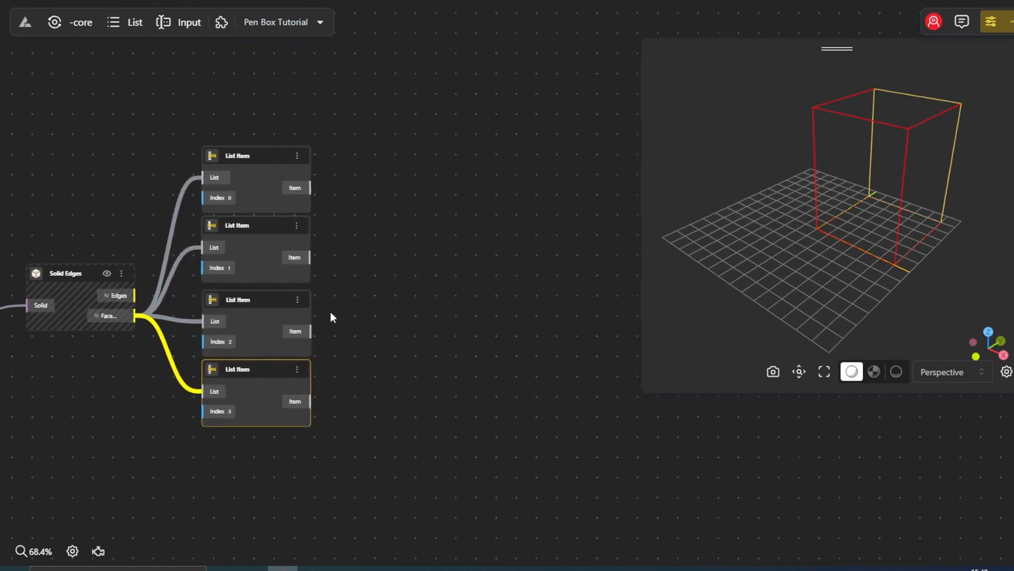
# Turn the picked edges into a surface with Curve To Surface and triangulate it with Triangle Panel C
pyautogui.write('curve')
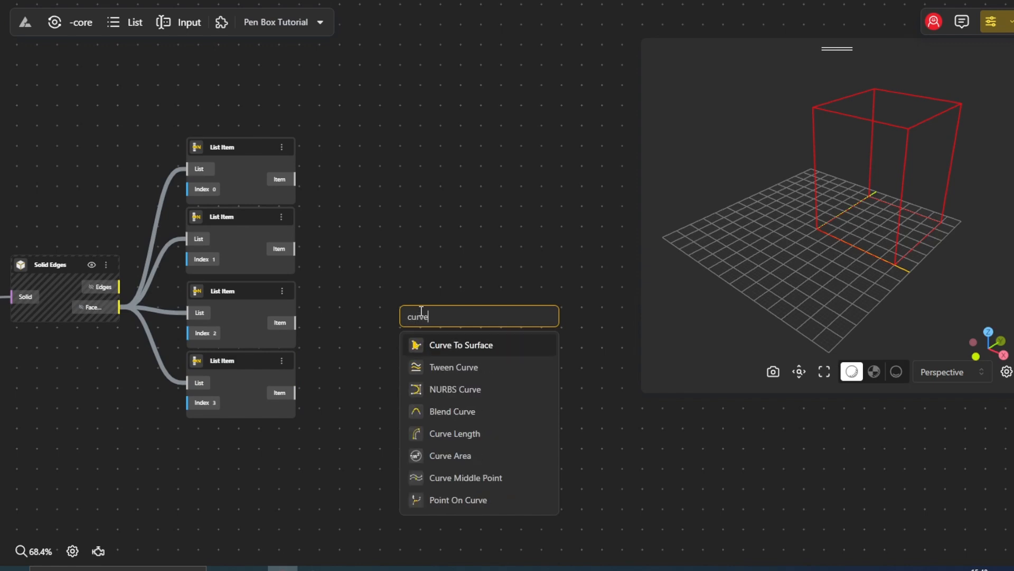
pyautogui.click(460, 344)
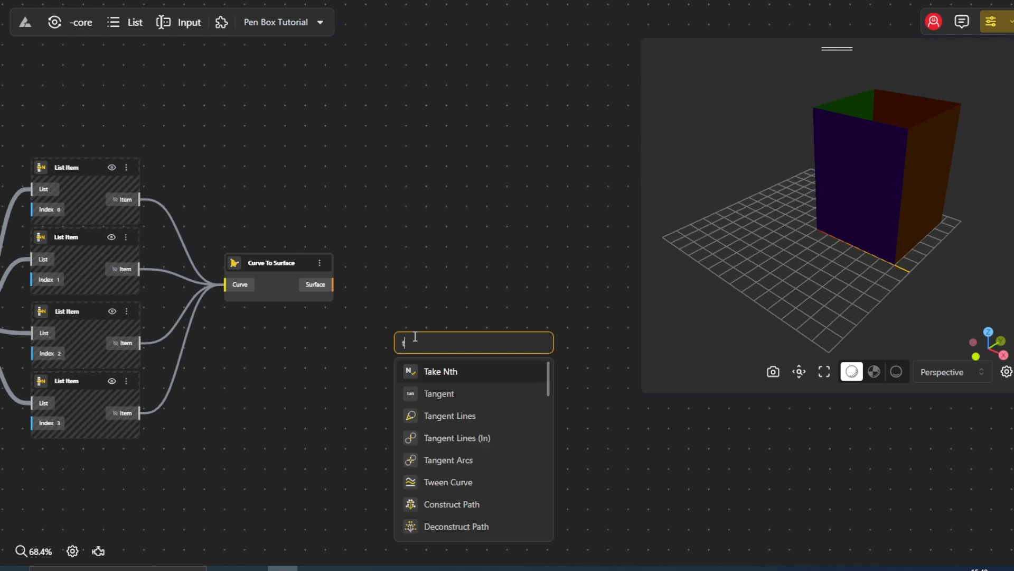
pyautogui.write('triangle')
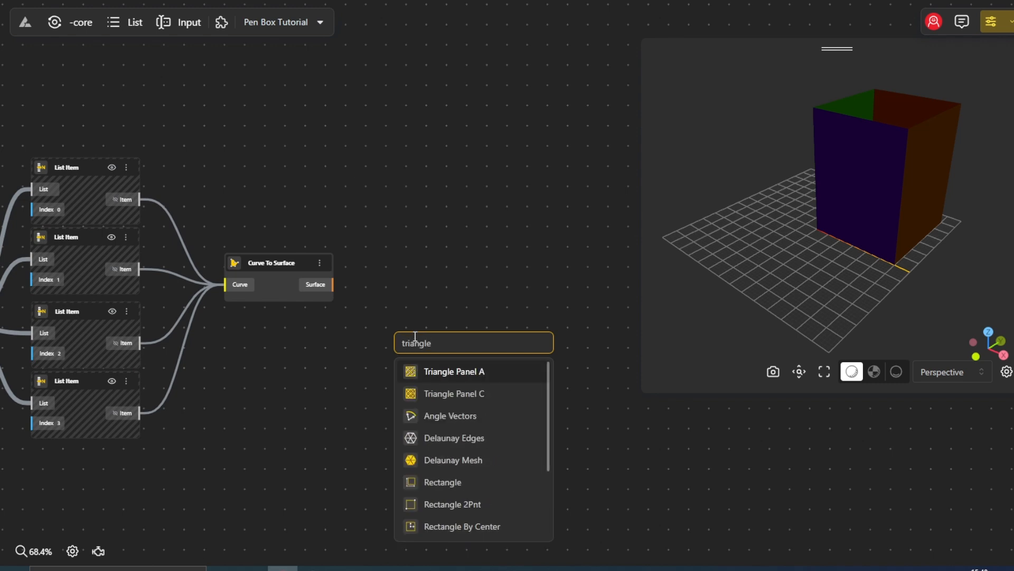
pyautogui.click(454, 393)
pyautogui.write('4')
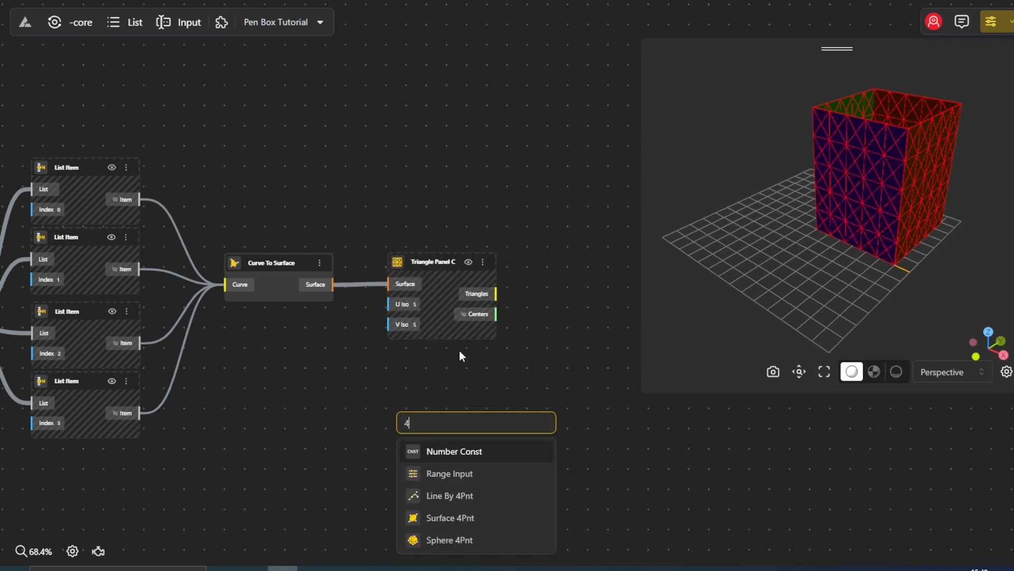
# Add Count x and Count y sliders at 4 (max 10) driving U and V divisions
pyautogui.click(449, 473)
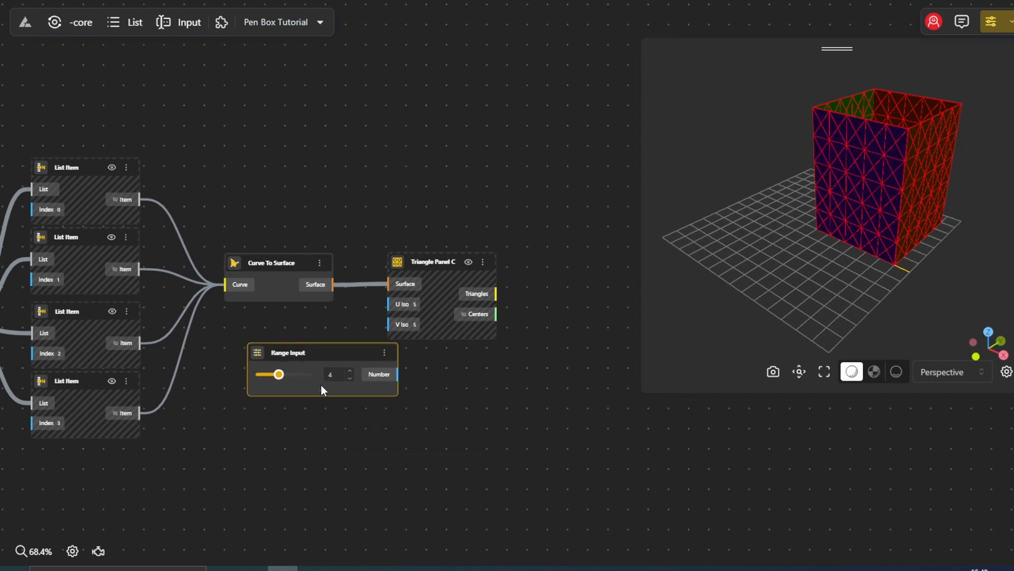
pyautogui.click(322, 373)
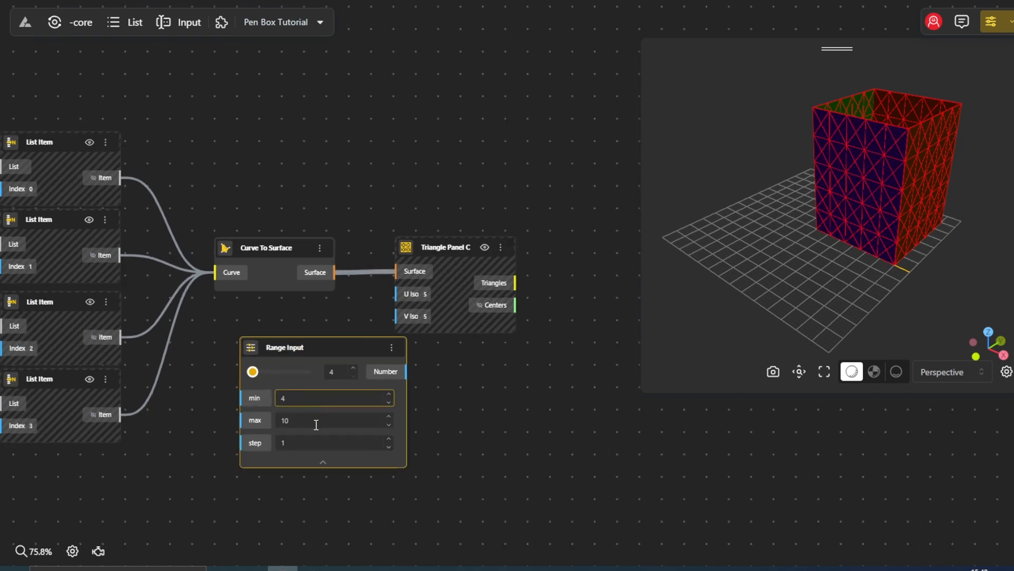
pyautogui.click(322, 462)
pyautogui.write('Count x')
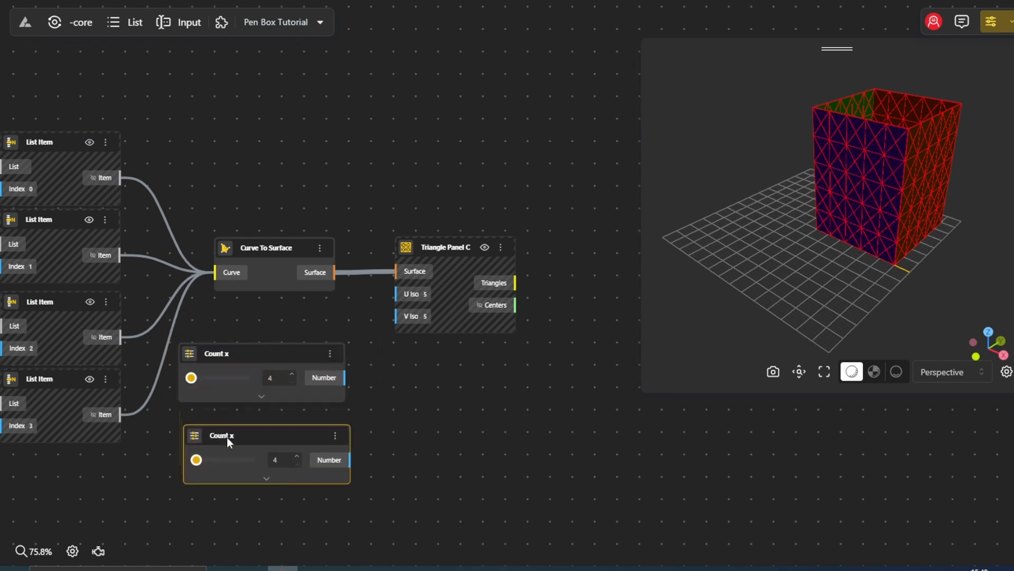
pyautogui.doubleClick(221, 435)
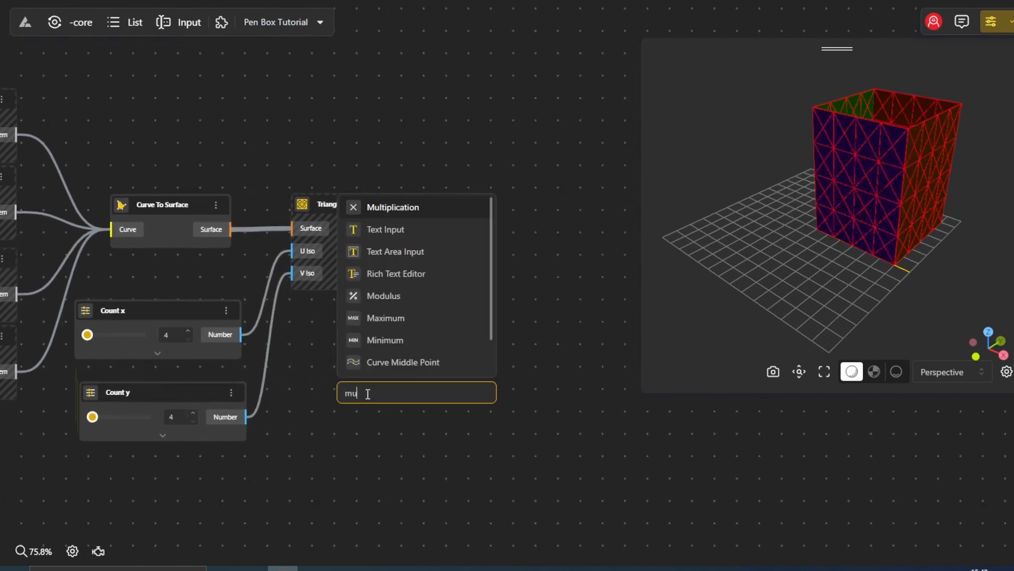
# Multiply Count x, Count y and 4, then multiply by a Seed 1 slider at 0.4
pyautogui.click(395, 207)
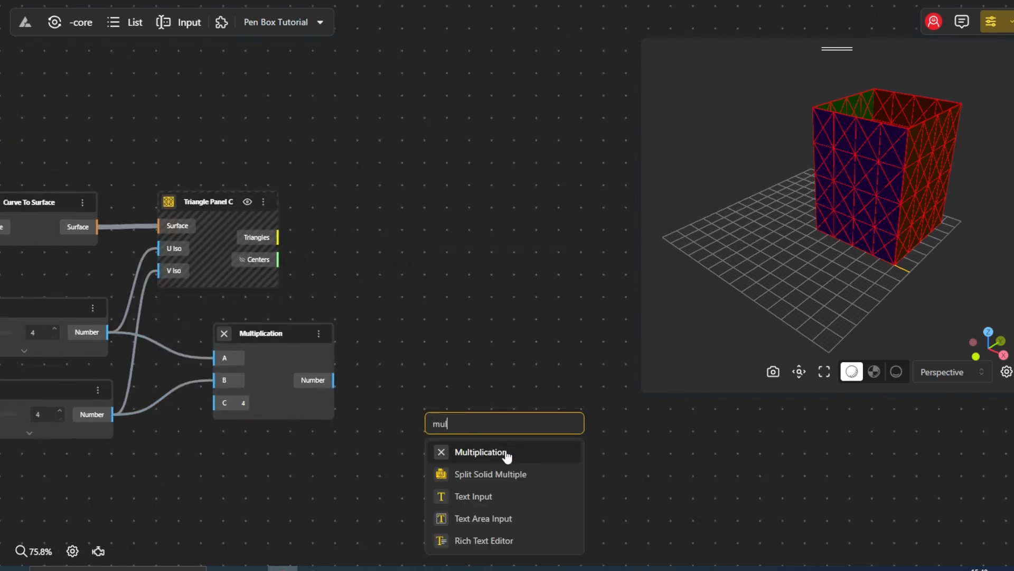
pyautogui.click(481, 452)
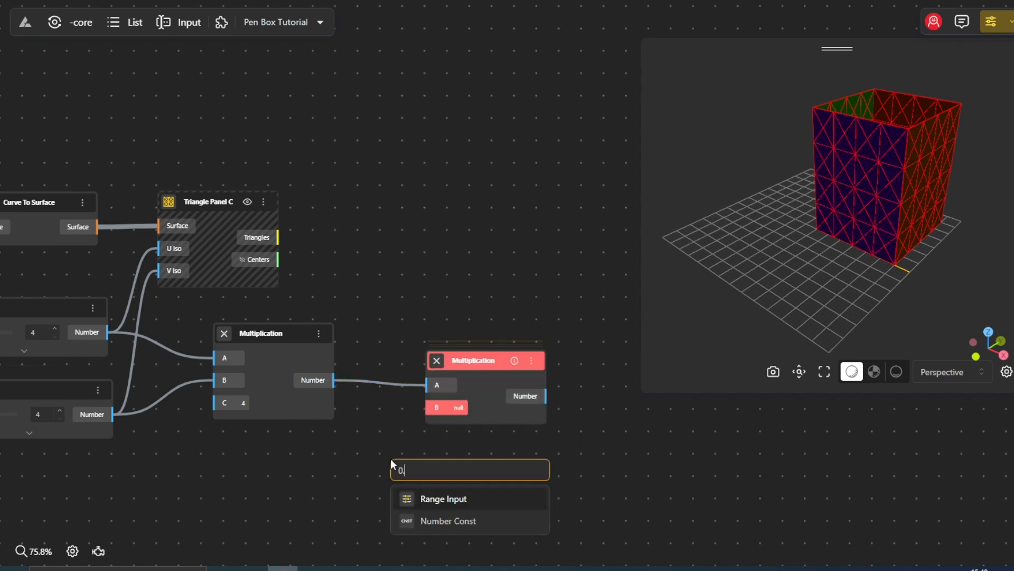
pyautogui.click(444, 498)
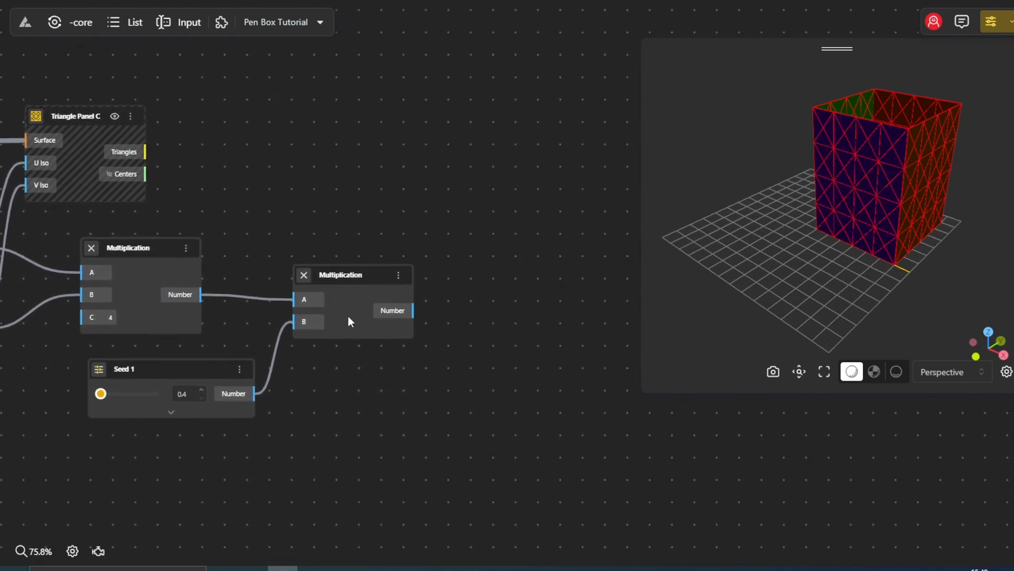
# Round the second product up with Ceil and add a Random Numbers List node
pyautogui.write('ce')
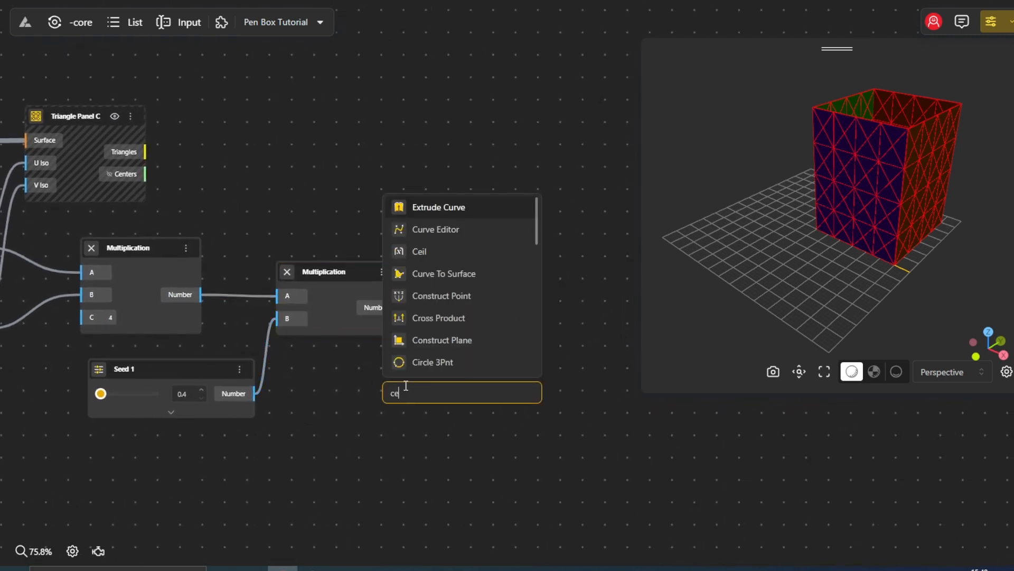
pyautogui.click(419, 251)
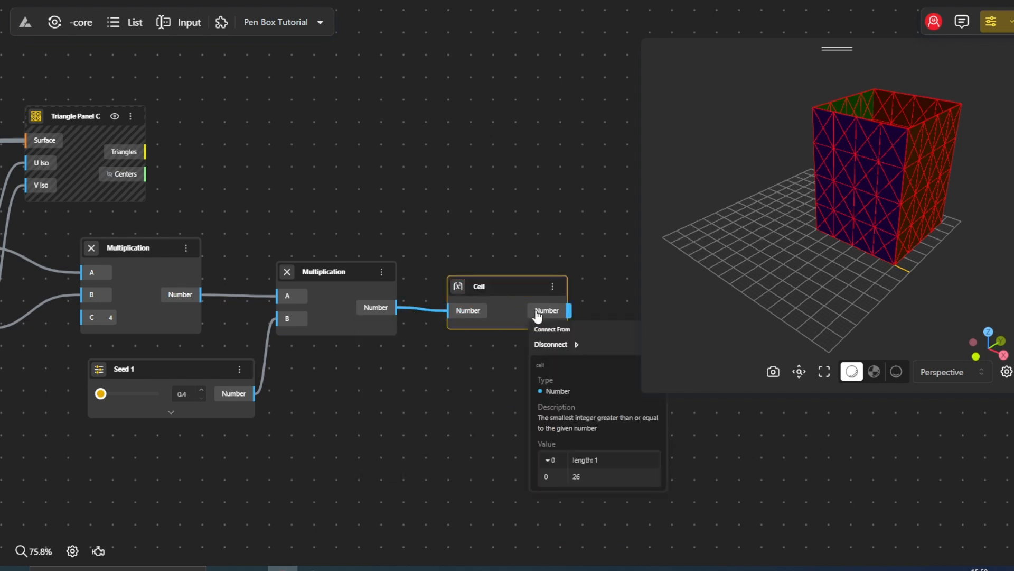
pyautogui.click(316, 388)
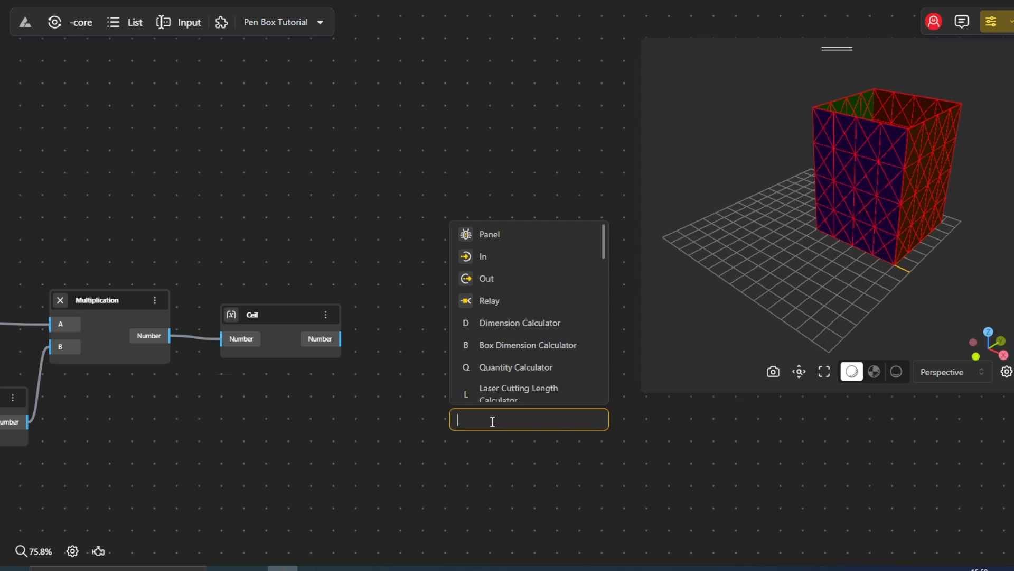
pyautogui.write('random')
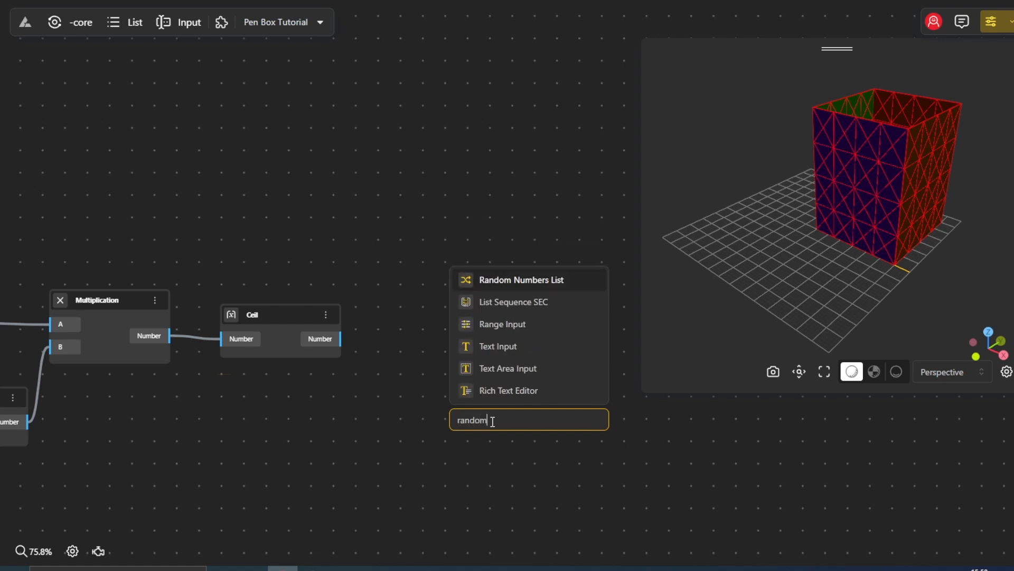
pyautogui.click(524, 280)
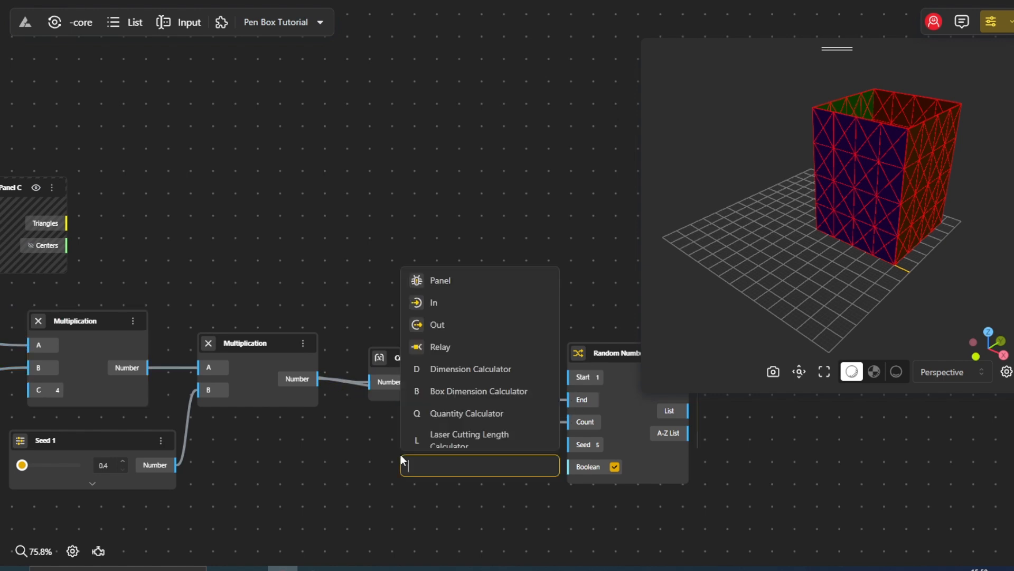
# Add a Seed 2 slider ranging 1 to 10 wired into the random list's Seed
pyautogui.write('1')
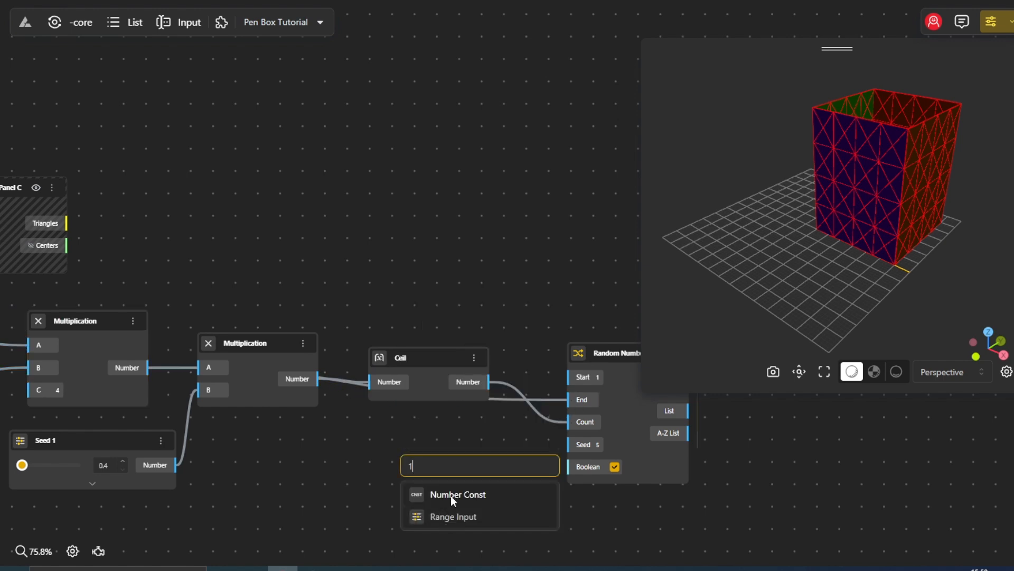
pyautogui.click(452, 516)
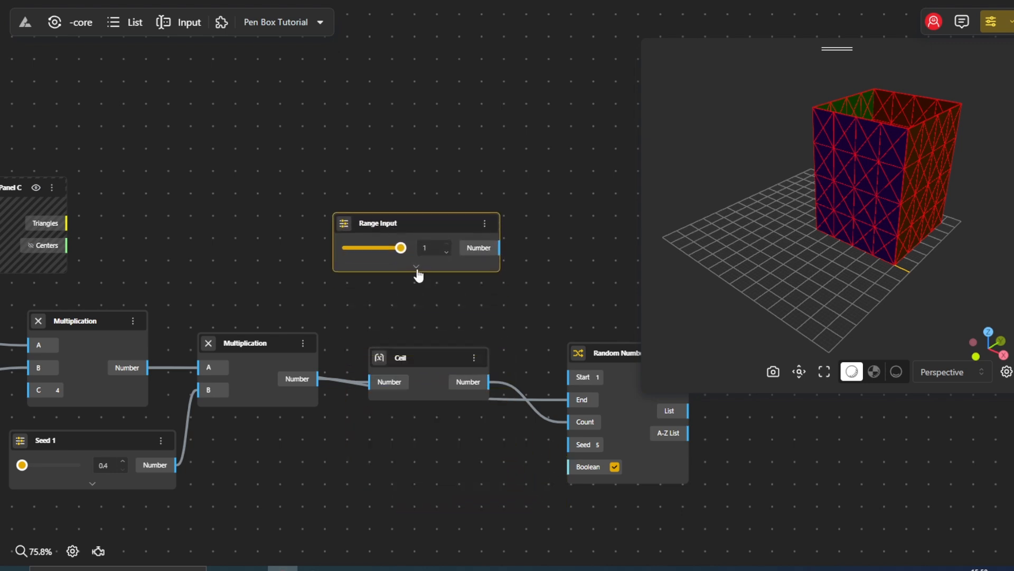
pyautogui.click(416, 268)
pyautogui.write('10')
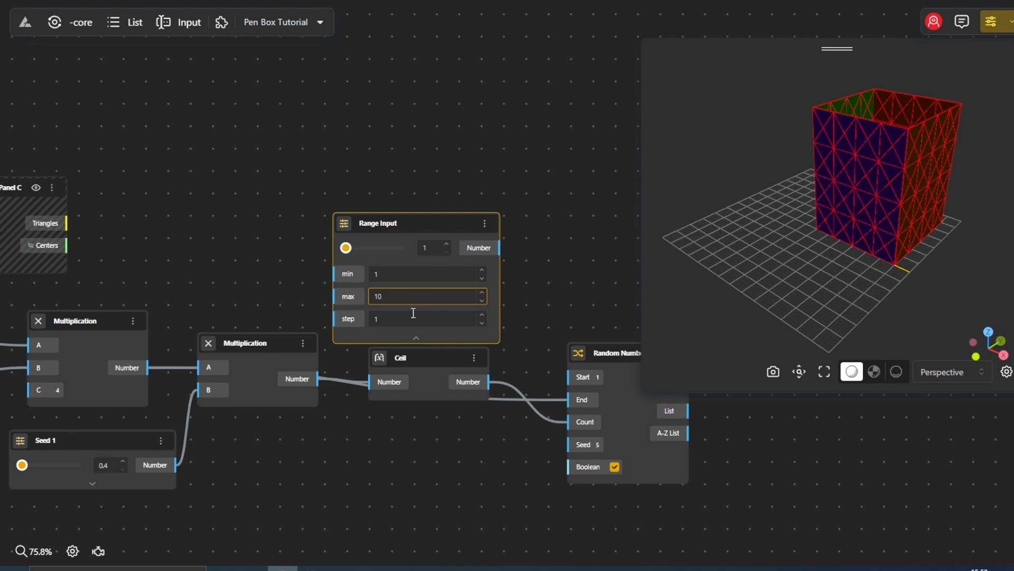
pyautogui.doubleClick(377, 223)
pyautogui.write('Seed')
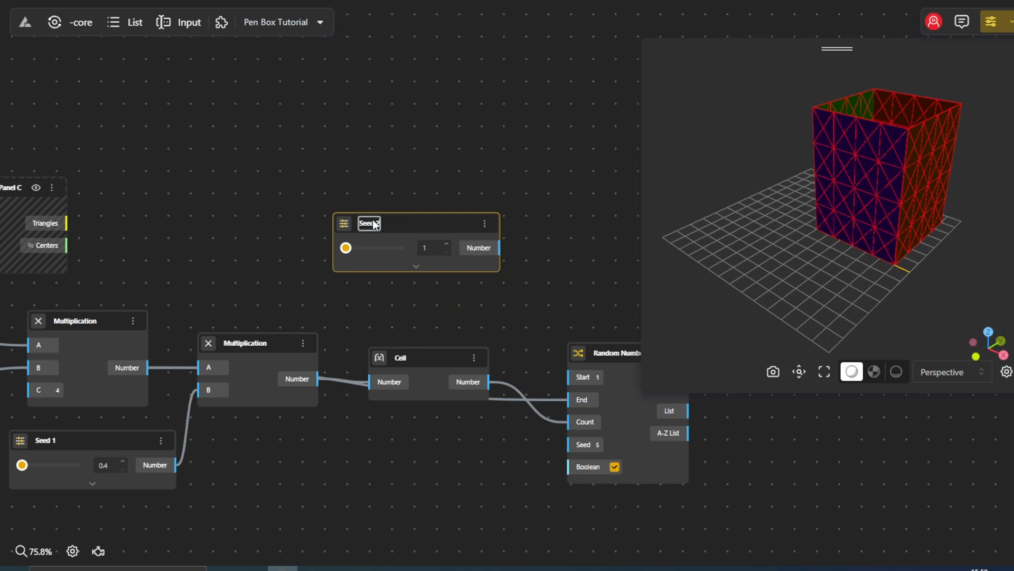
pyautogui.moveTo(416, 223); pyautogui.dragTo(406, 458)
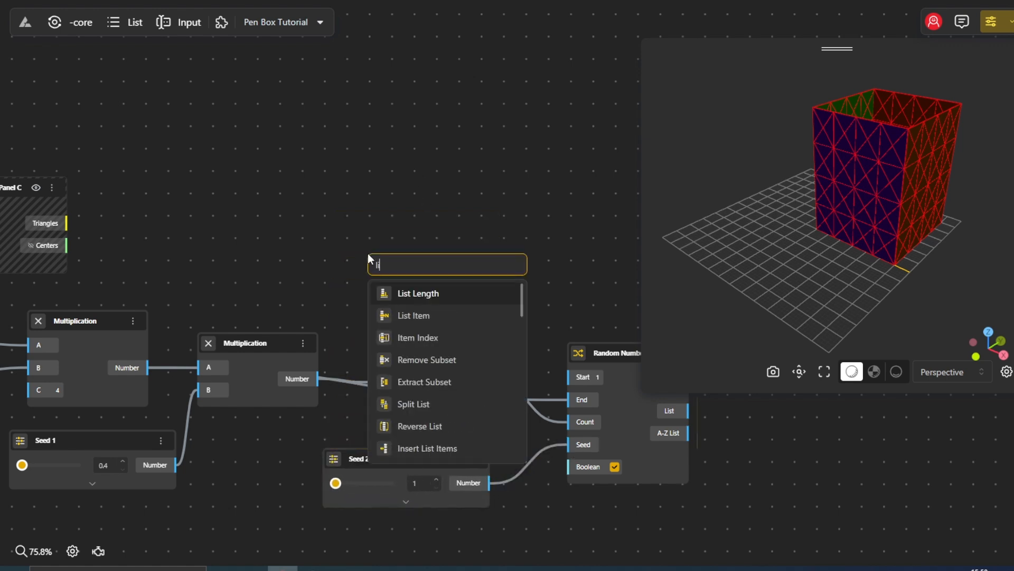
# Pick triangles at random-list indices with List Item and convert them via Curve To Surface
pyautogui.click(413, 315)
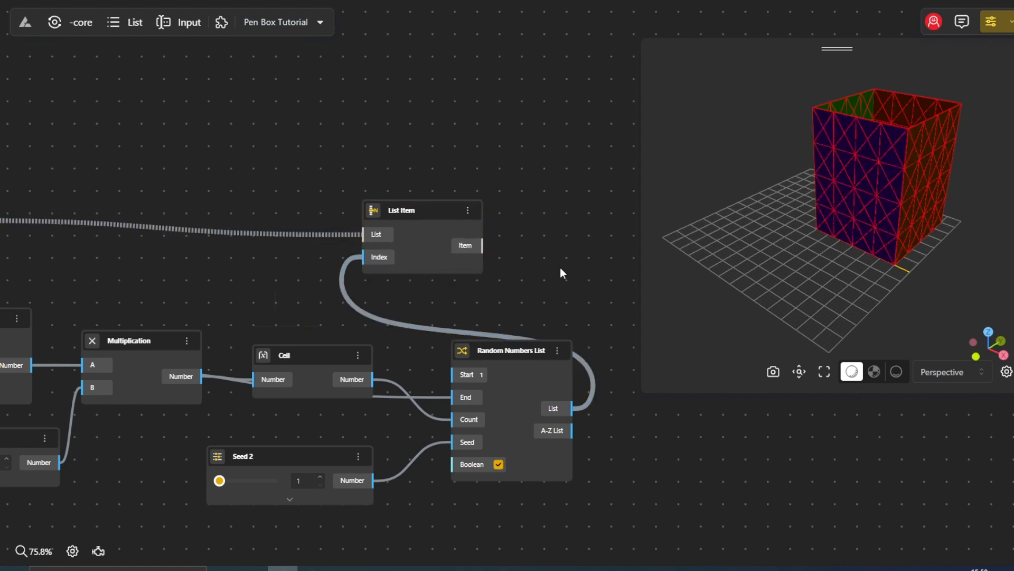
pyautogui.write('curve')
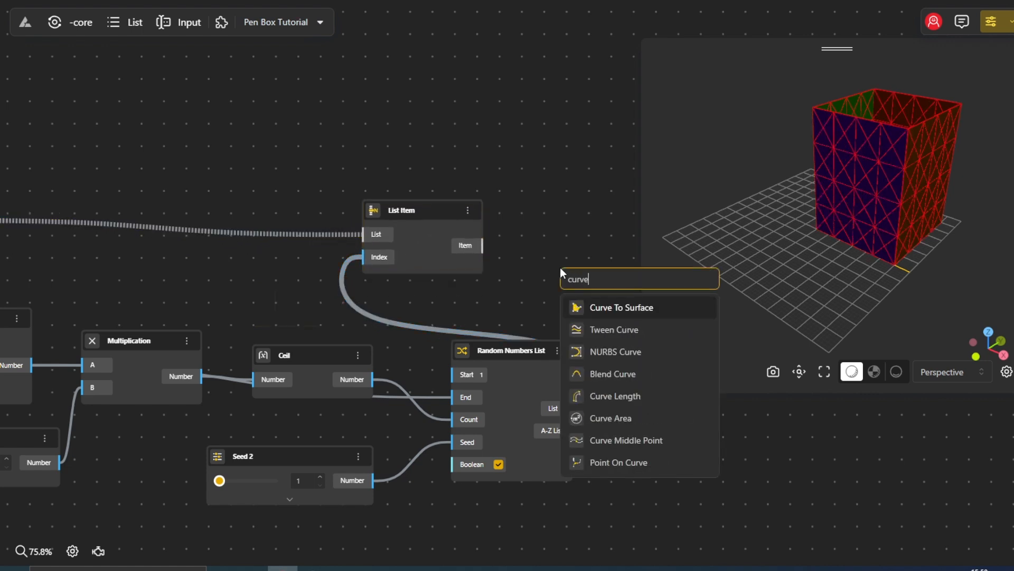
pyautogui.click(622, 308)
pyautogui.write('pipe')
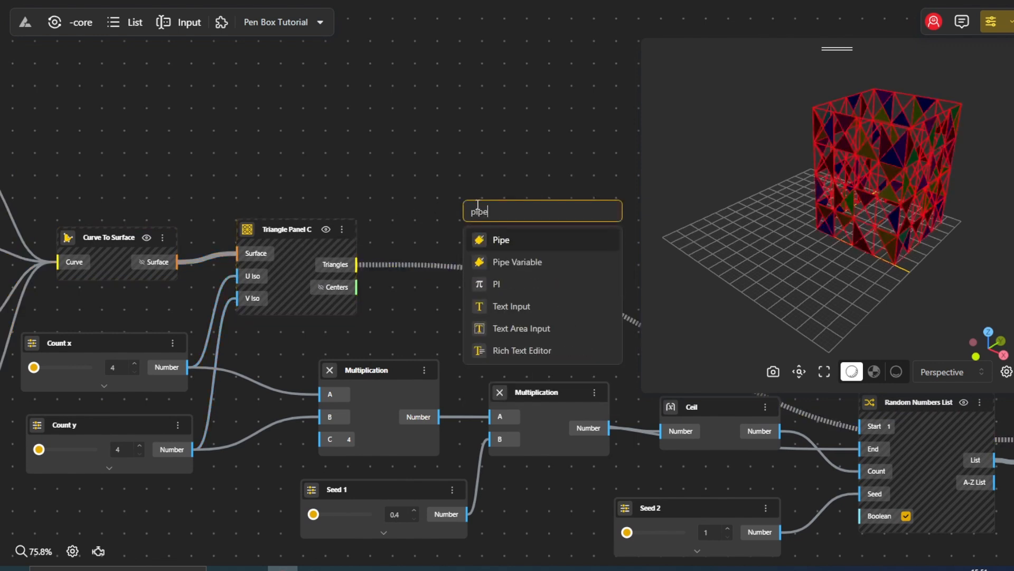
# Add a Pipe node to turn the triangle panel edges into a frame
pyautogui.click(500, 240)
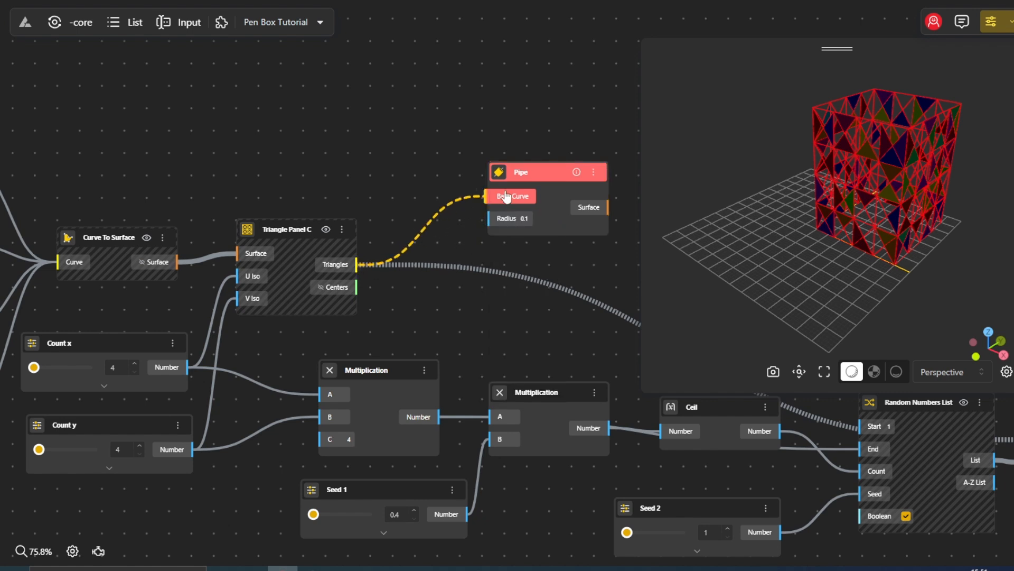
pyautogui.moveTo(294, 256)
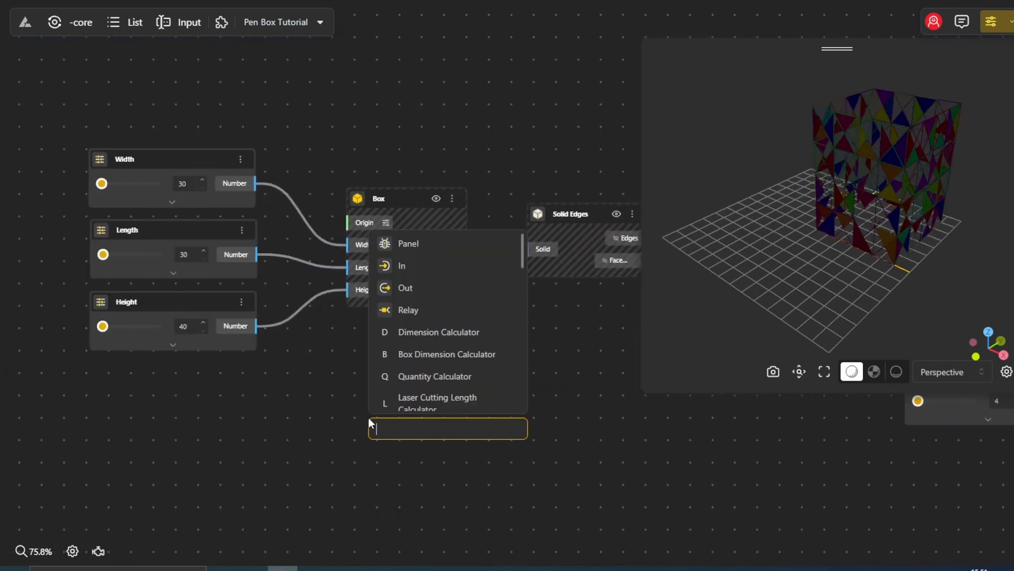
# Add a Rectangle node sized by Width and Length, feeding a Curve To Surface node
pyautogui.write('rectangl')
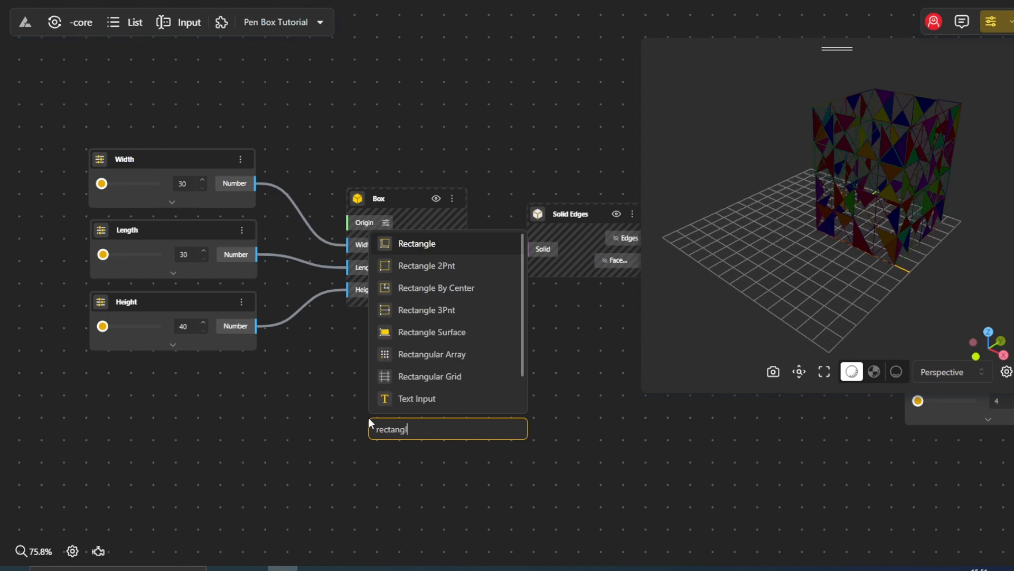
pyautogui.click(417, 243)
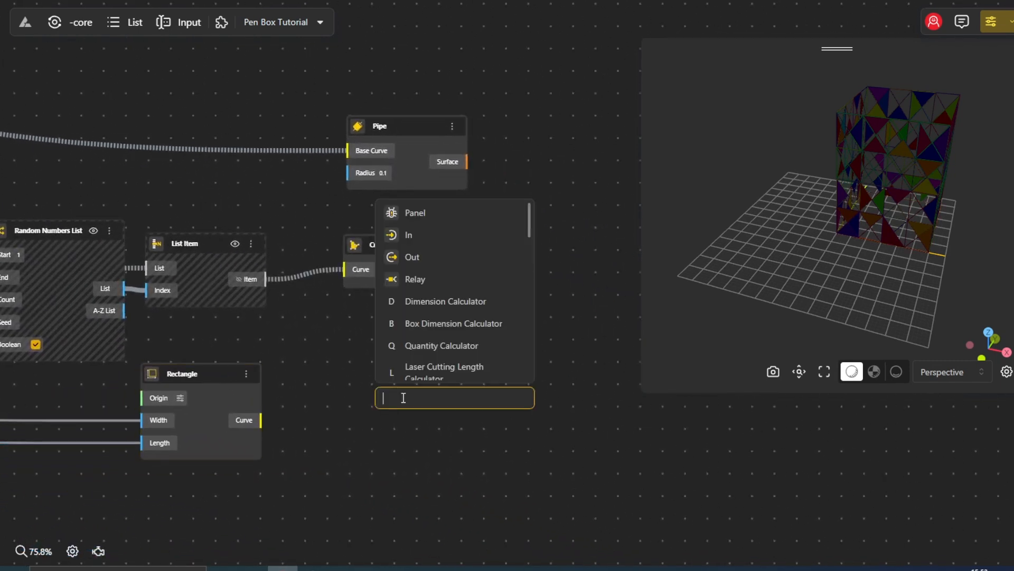
pyautogui.write('curve')
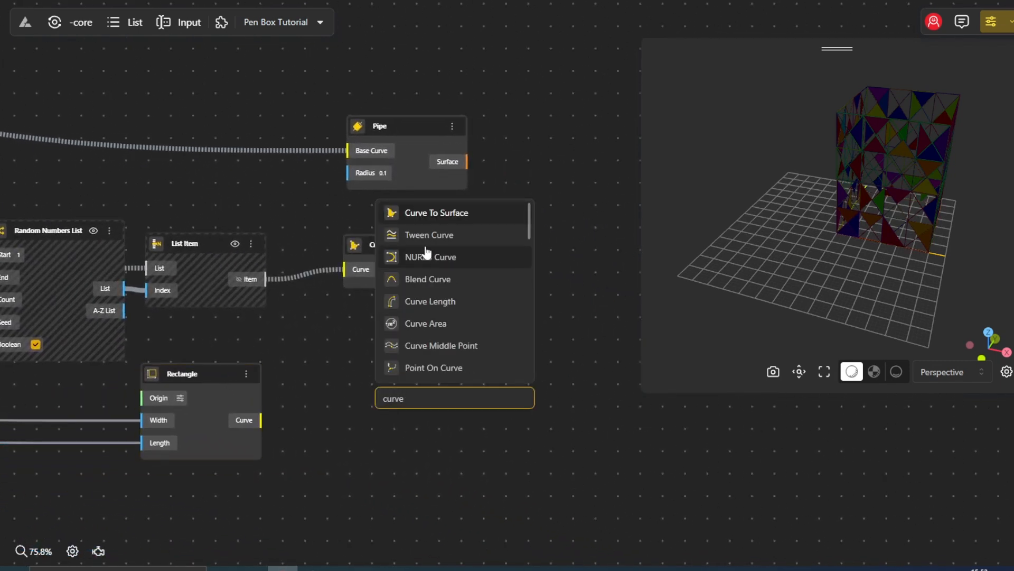
pyautogui.click(437, 213)
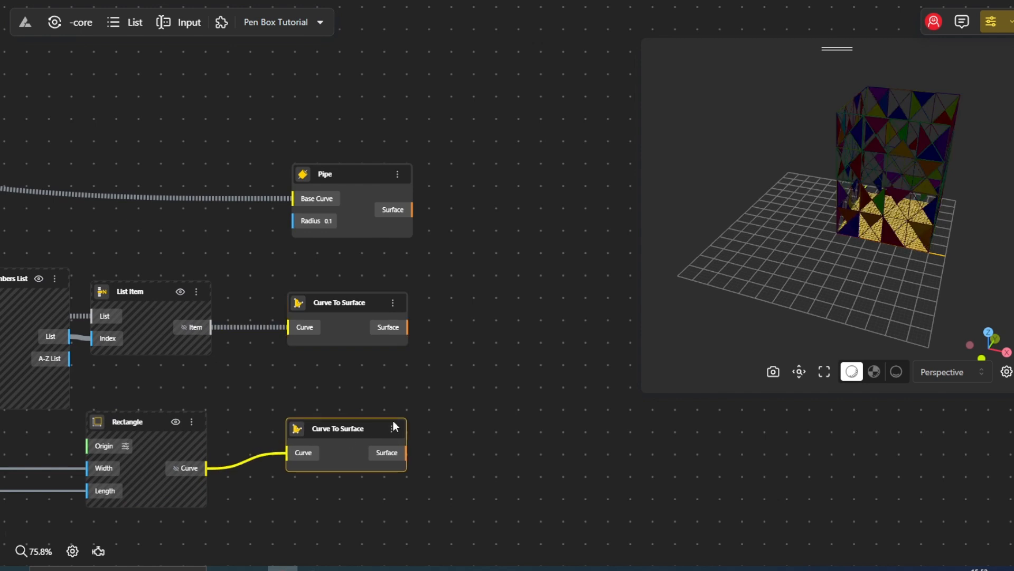
# Feed the Pipe surface and base surface into an Apply Material node for white frame material
pyautogui.write('app')
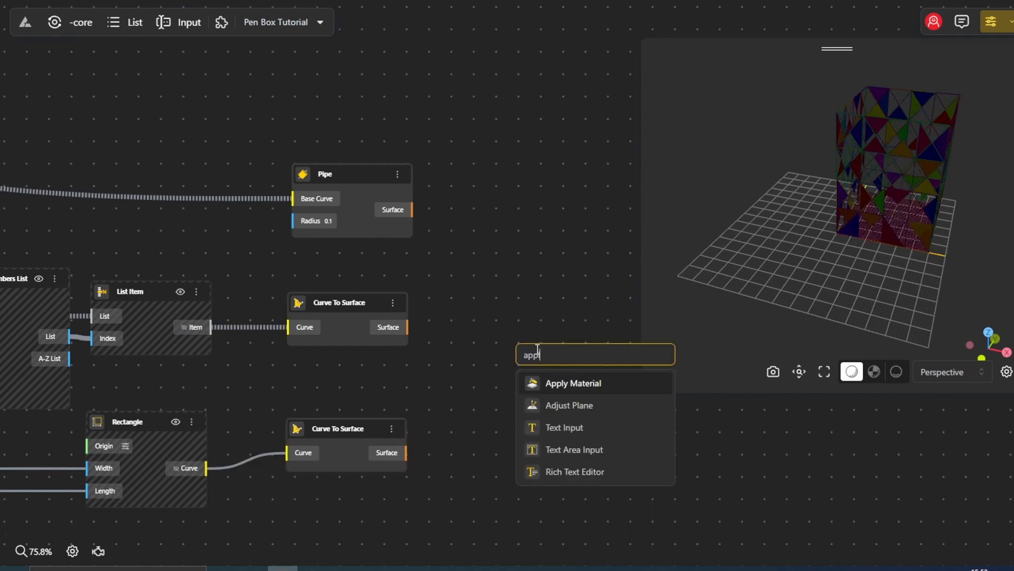
pyautogui.click(572, 382)
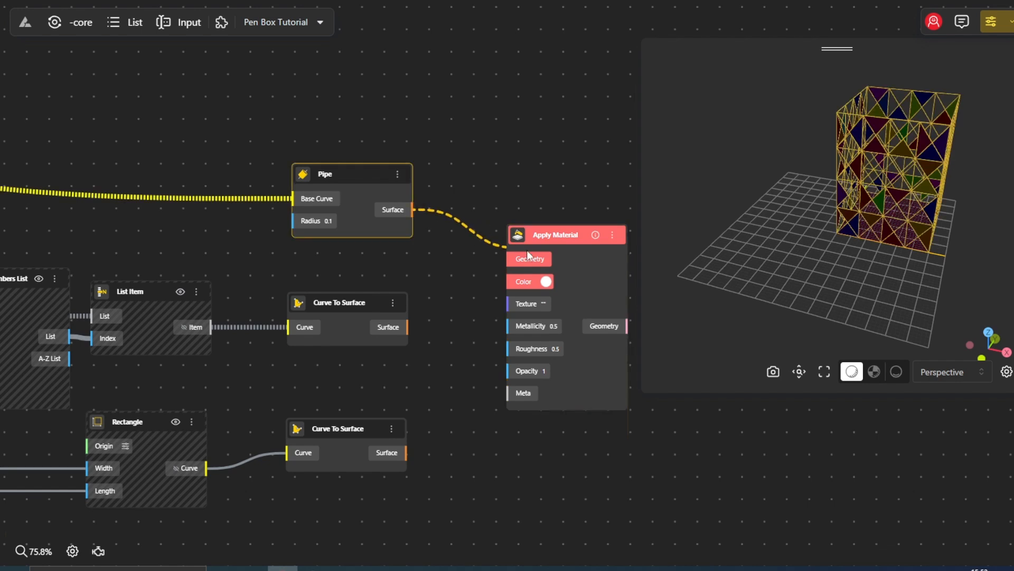
pyautogui.click(388, 453)
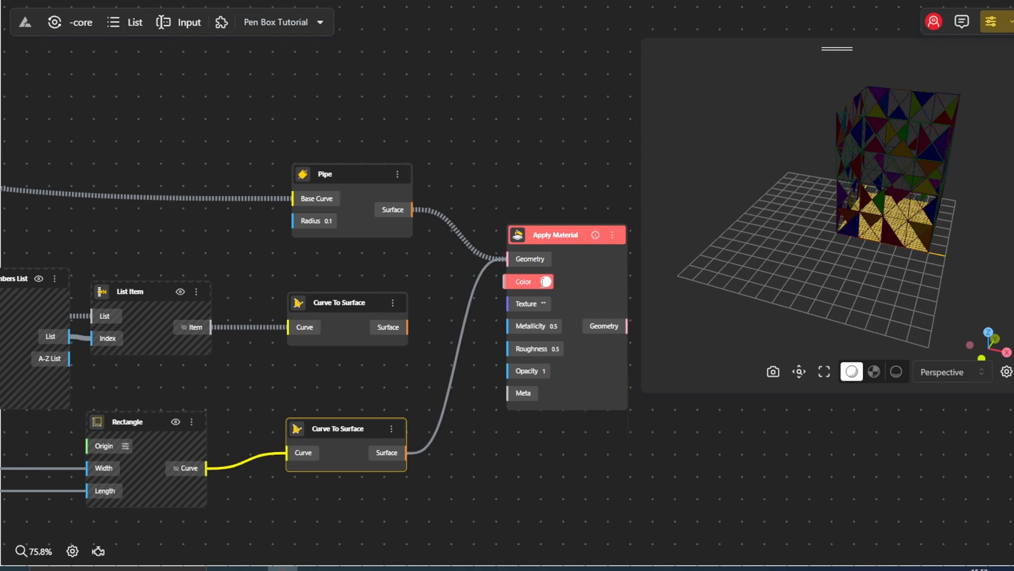
pyautogui.click(544, 280)
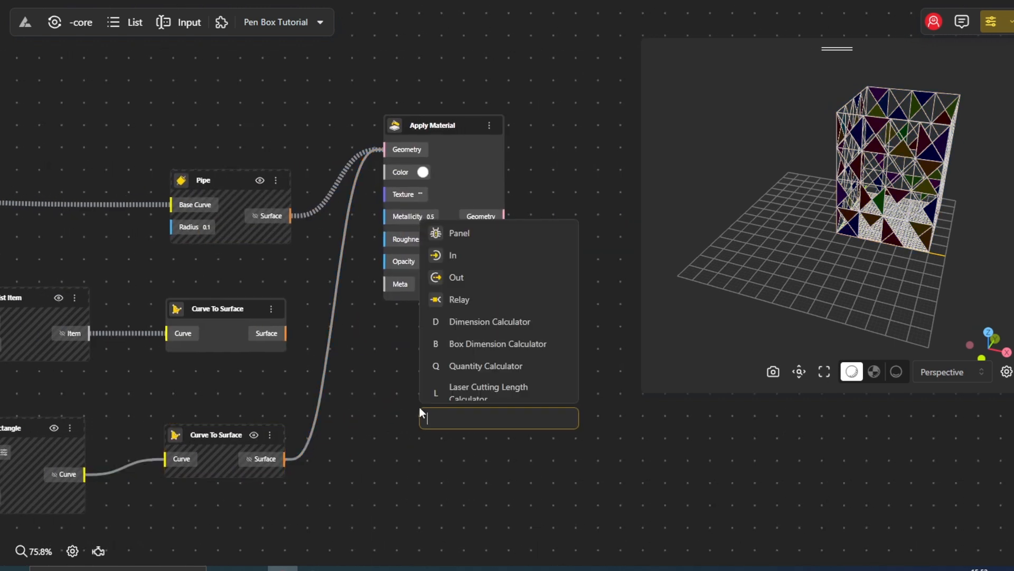
# Route the random triangle panels' surface into a second, black Apply Material node
pyautogui.write('apply')
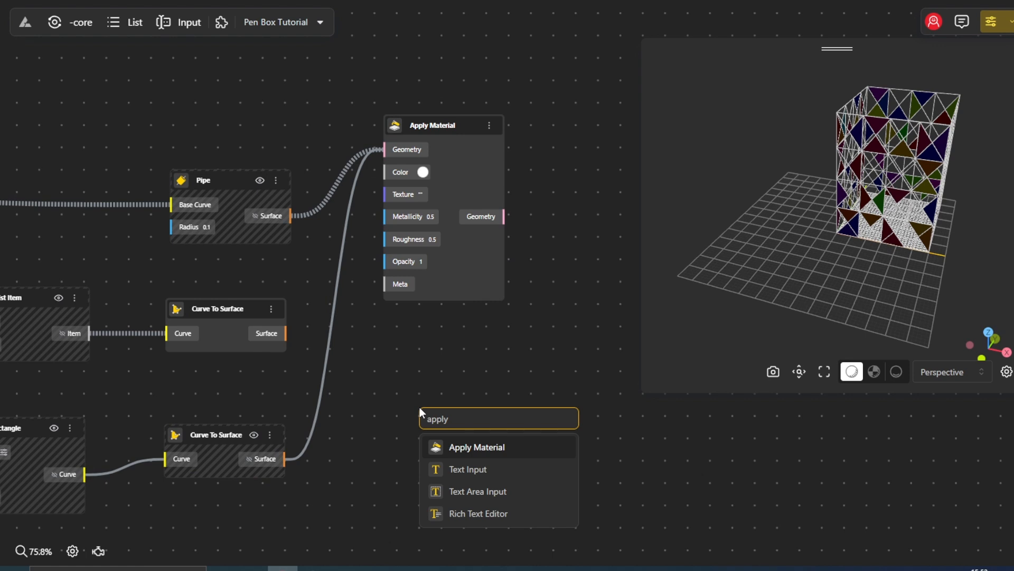
pyautogui.click(476, 446)
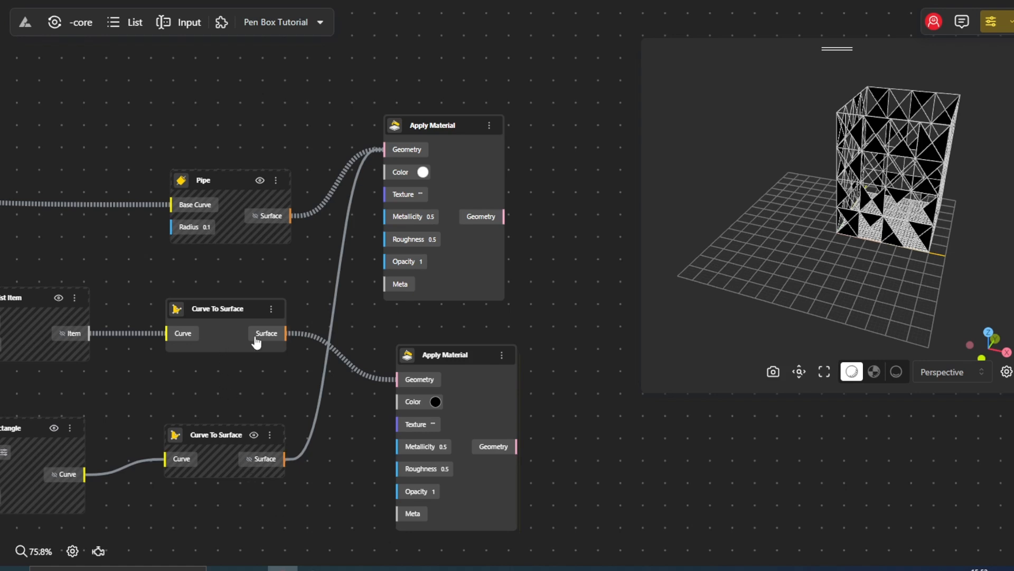
pyautogui.click(225, 309)
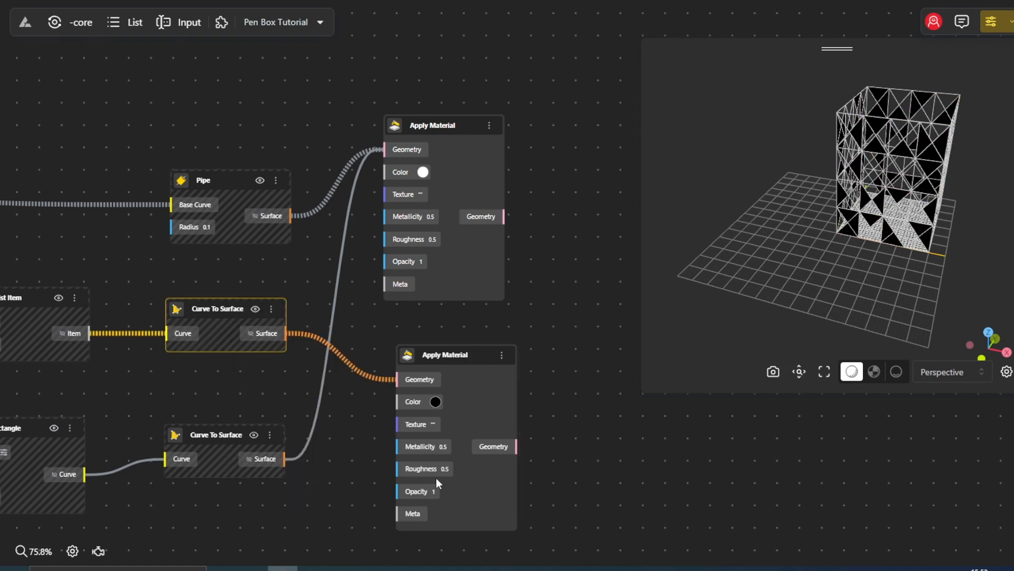